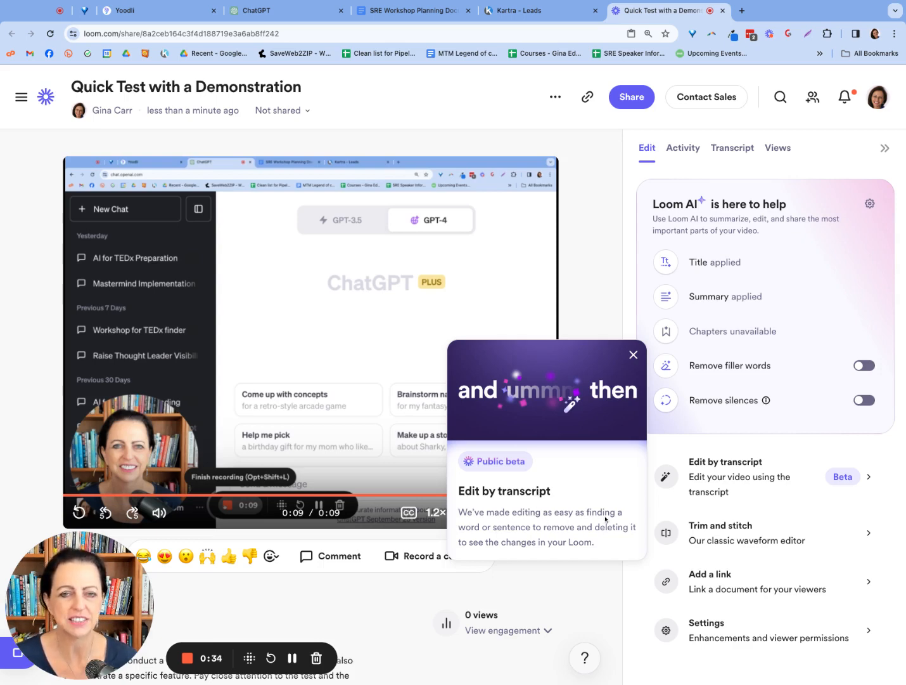
mouse_move(606, 541)
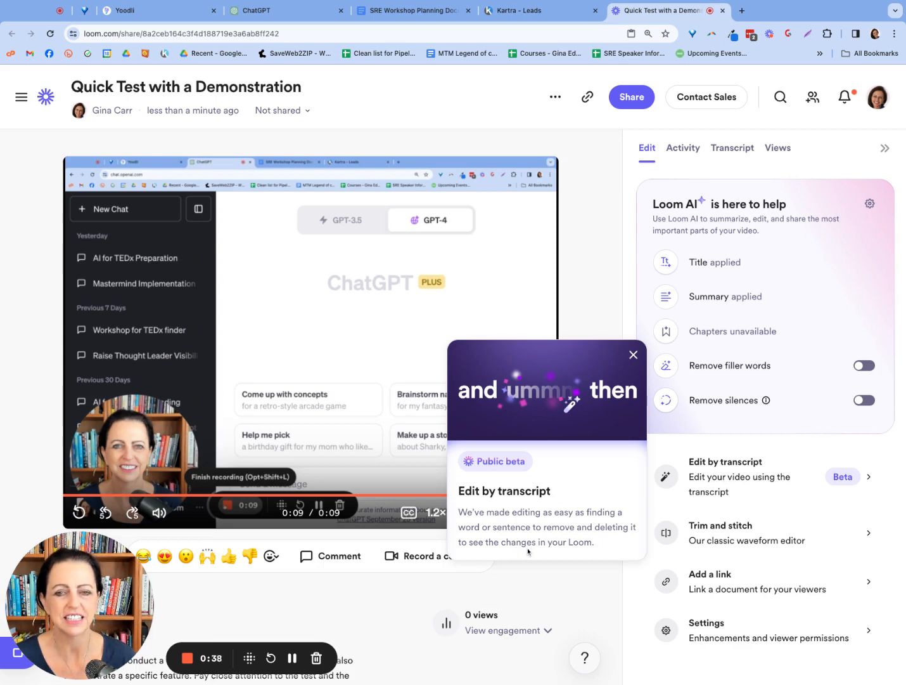
mouse_move(586, 550)
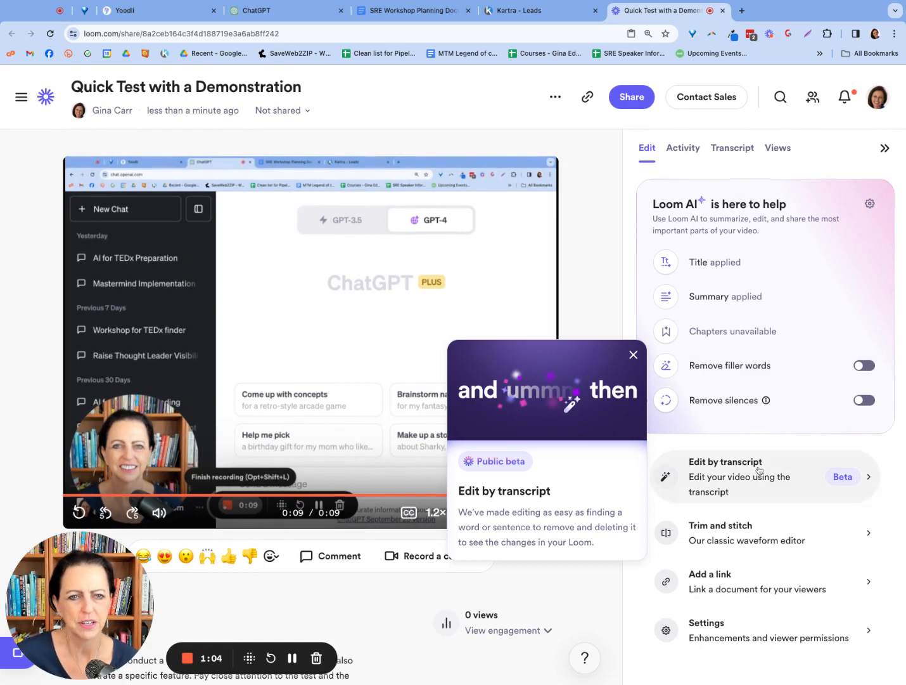
mouse_move(774, 493)
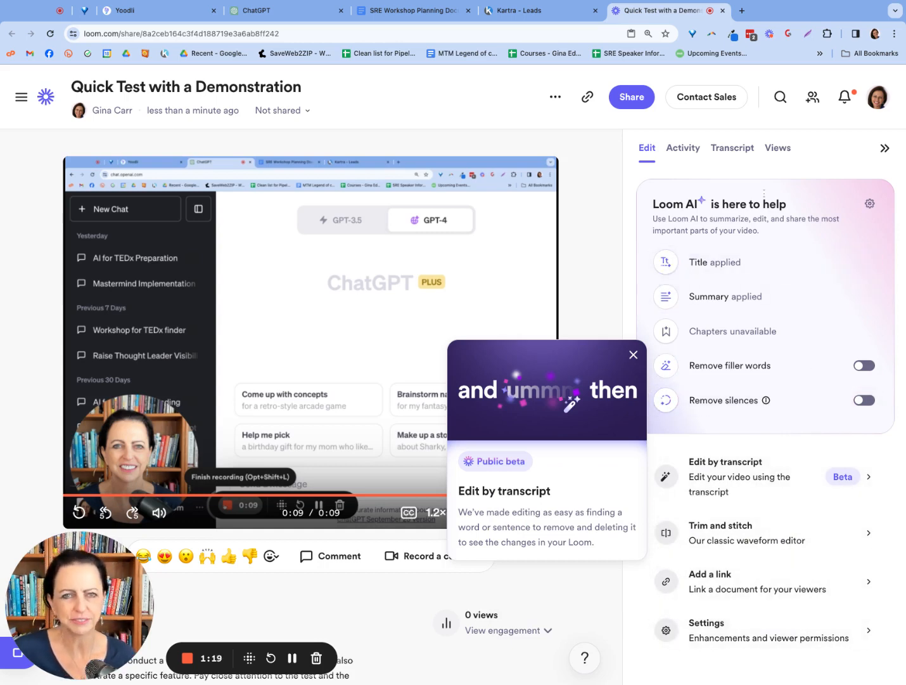
click(682, 147)
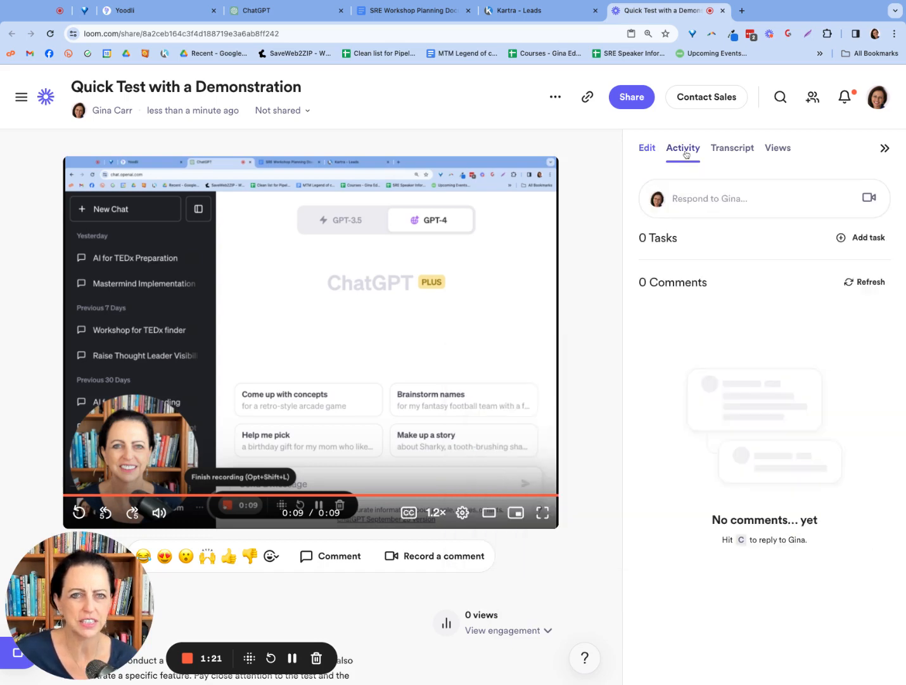
click(733, 147)
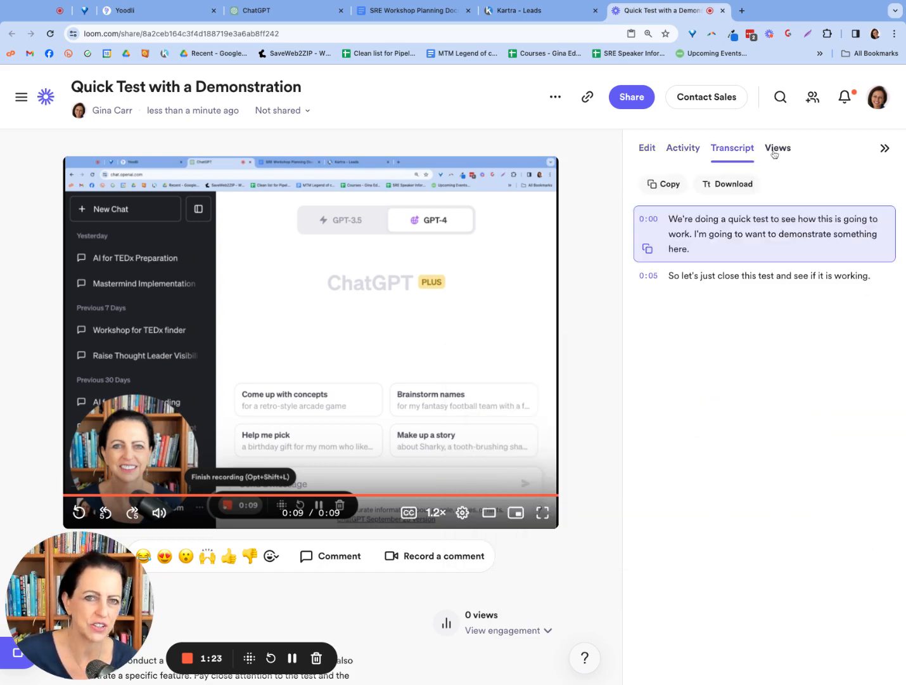
click(778, 147)
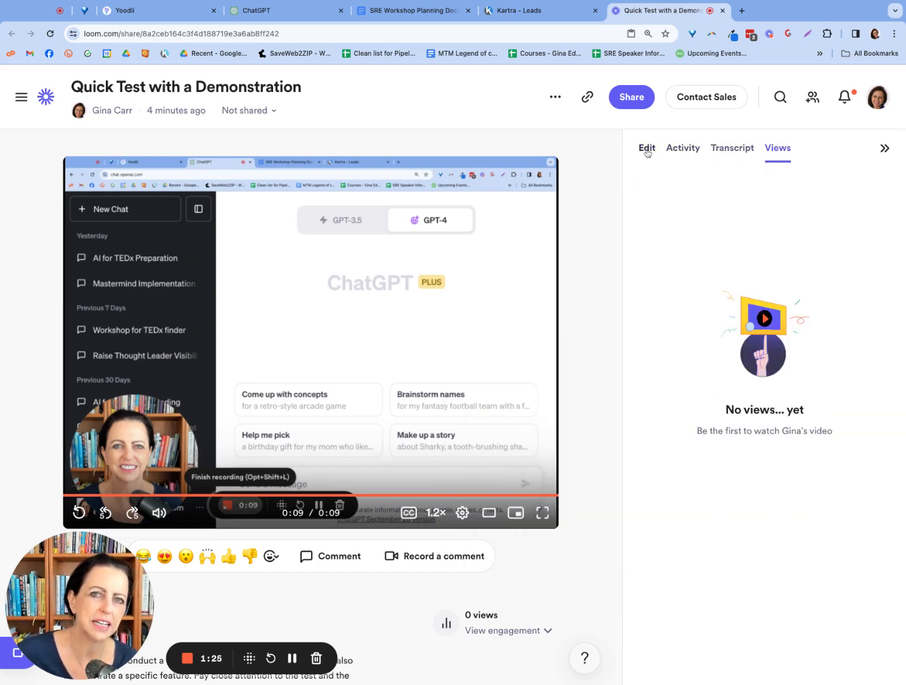
click(647, 147)
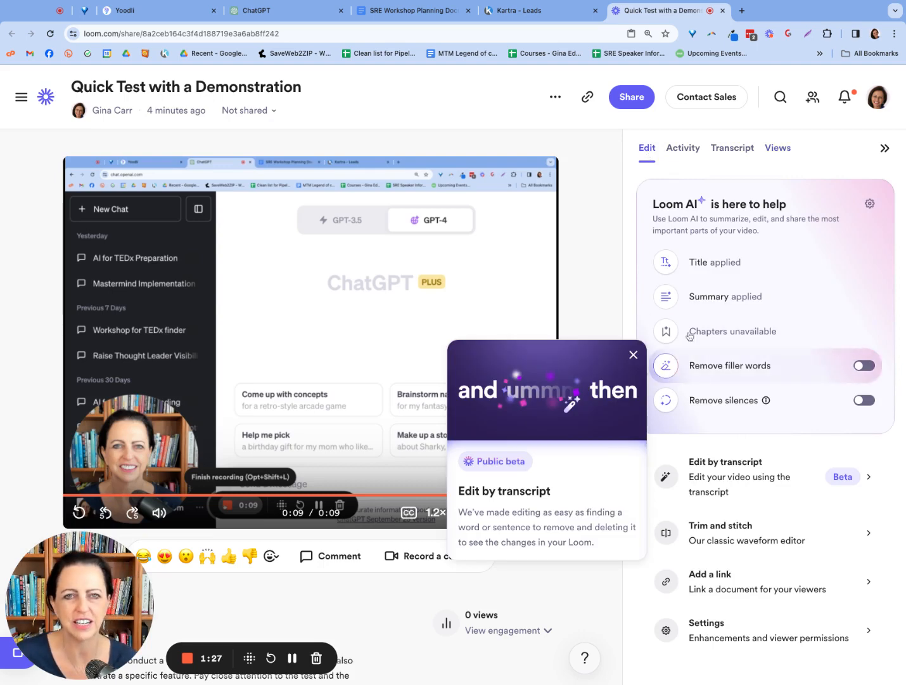